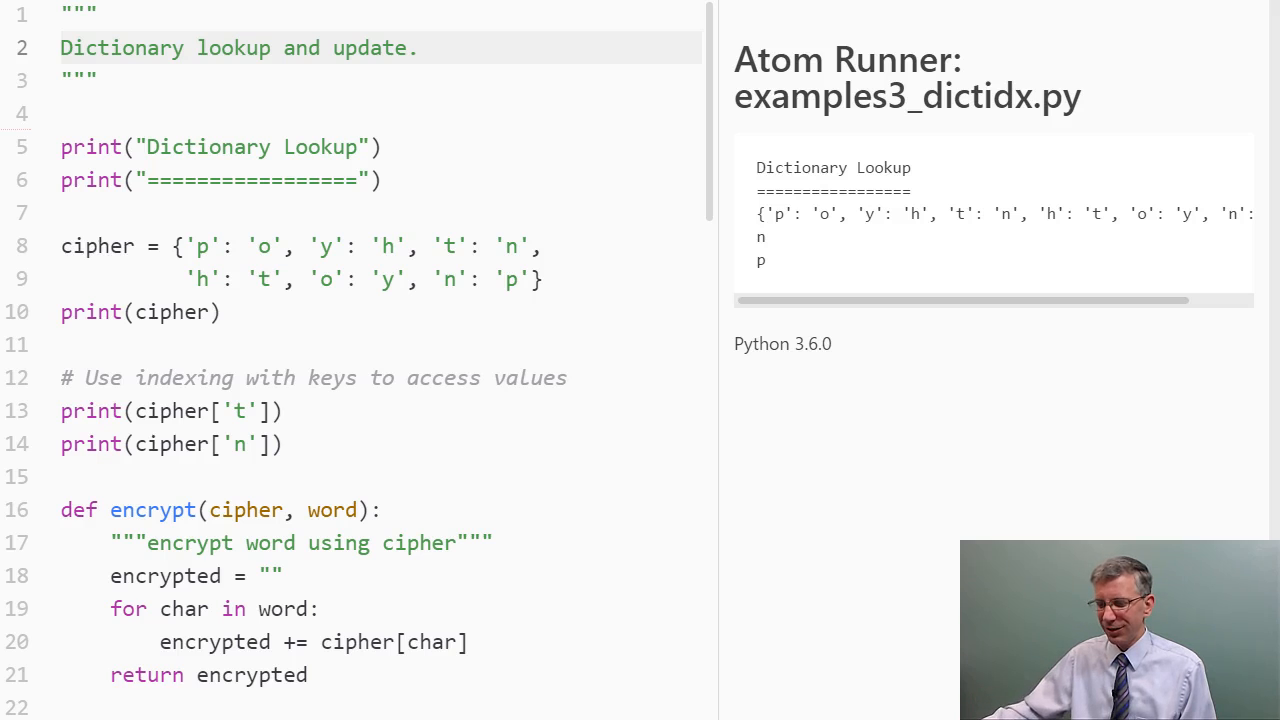
# Uncomment the lines that encrypt 'python' and print it, yielding output 'python ohntyp'
pyautogui.scroll(-3)
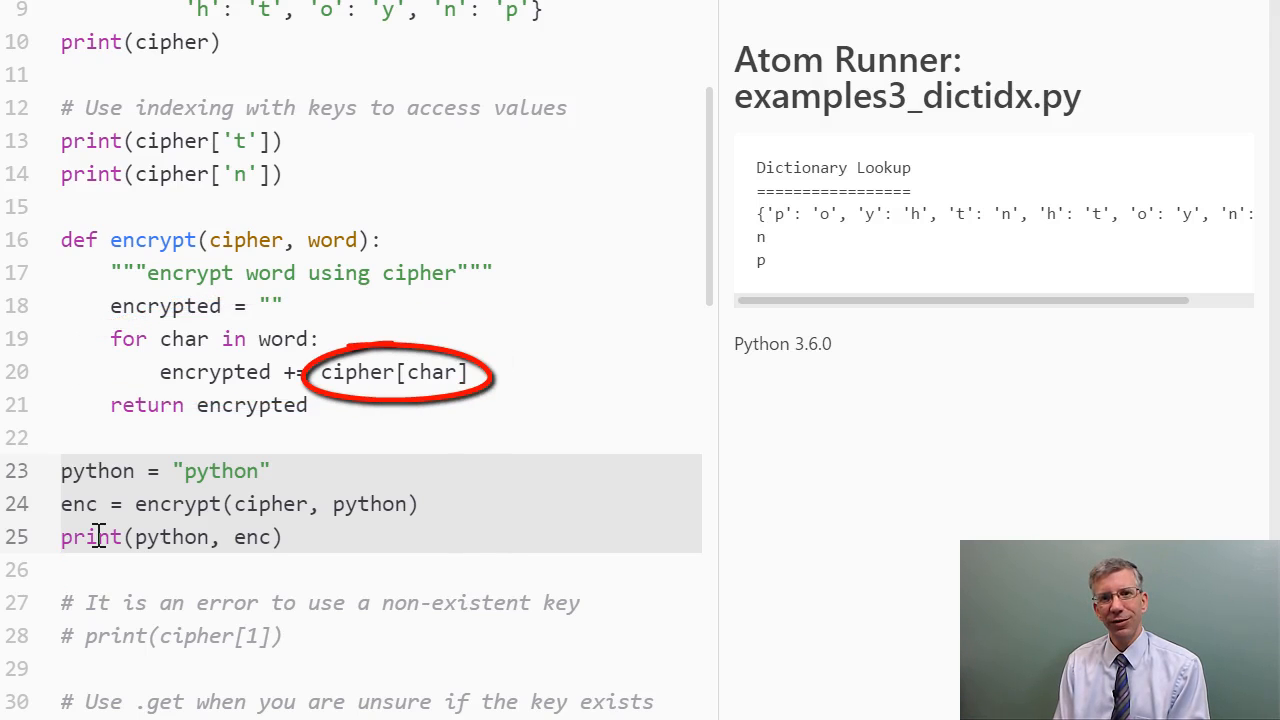
pyautogui.click(62, 570)
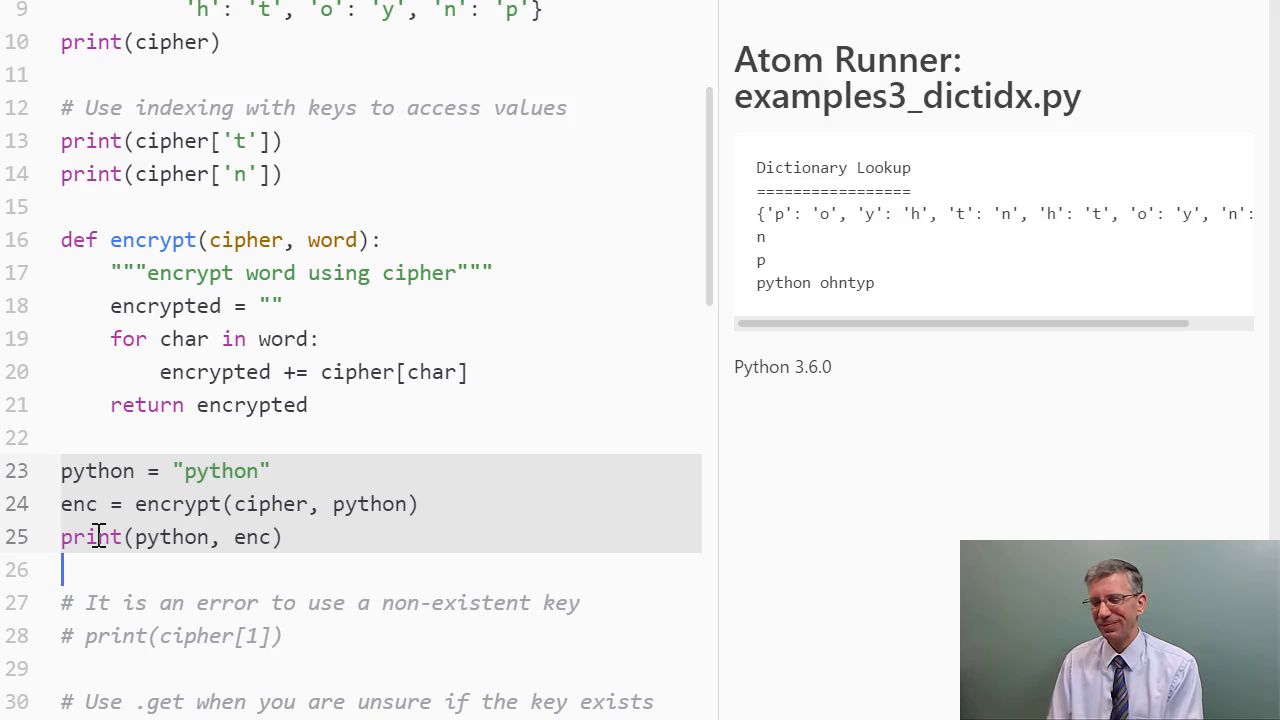
pyautogui.moveTo(936, 688)
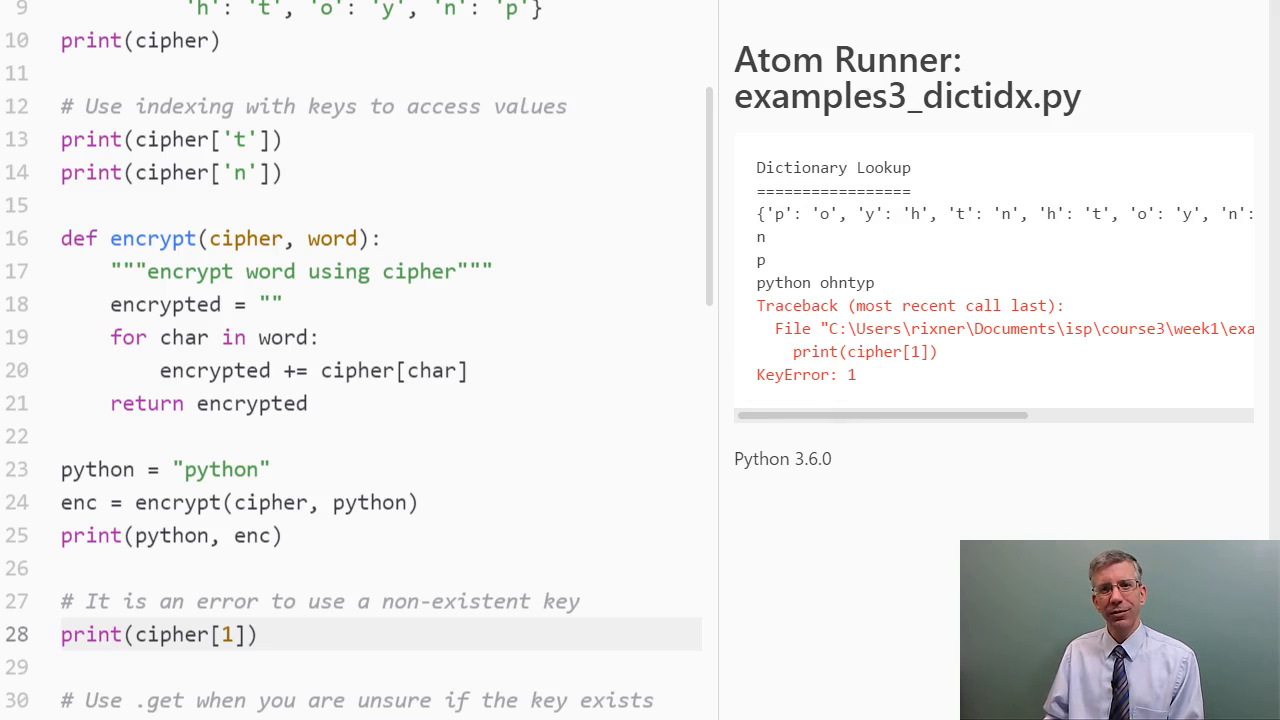
# Scroll down to the cipher[1] lookup whose run ends in KeyError: 1
pyautogui.scroll(-3)
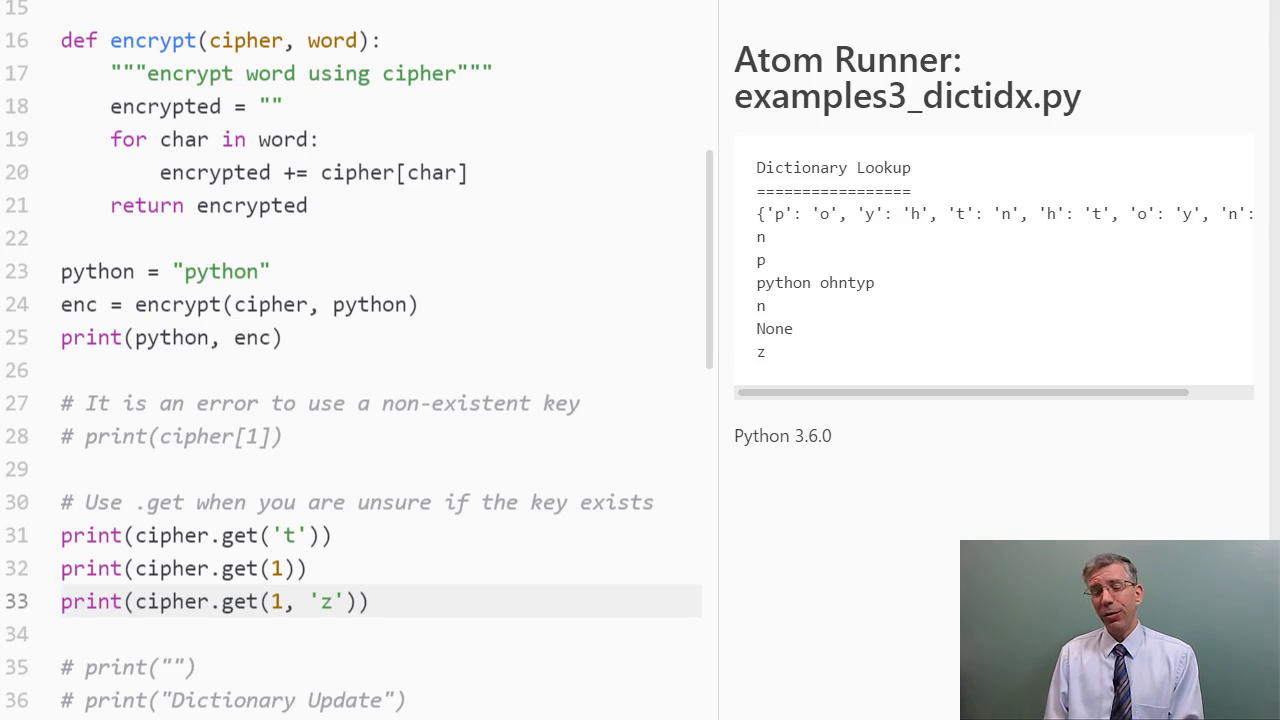
# Re-comment cipher[1] and activate the three cipher.get lookups printing n, None and z
pyautogui.click(62, 600)
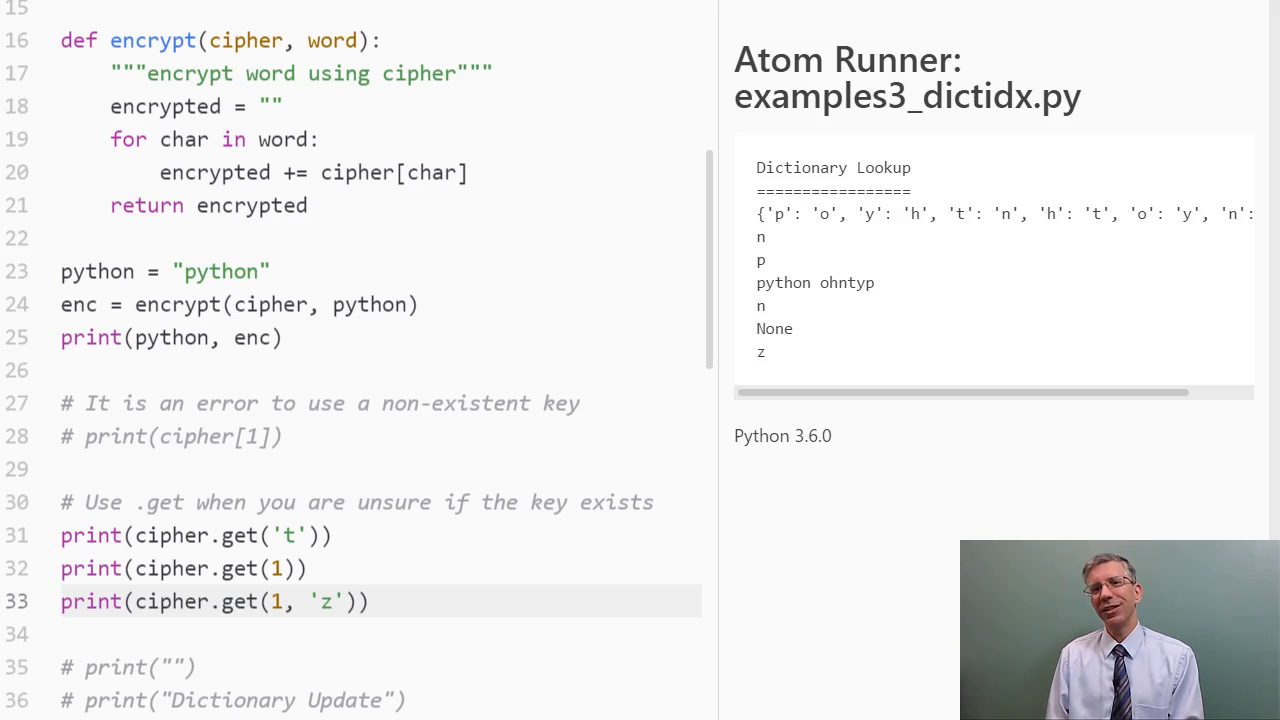
pyautogui.click(62, 600)
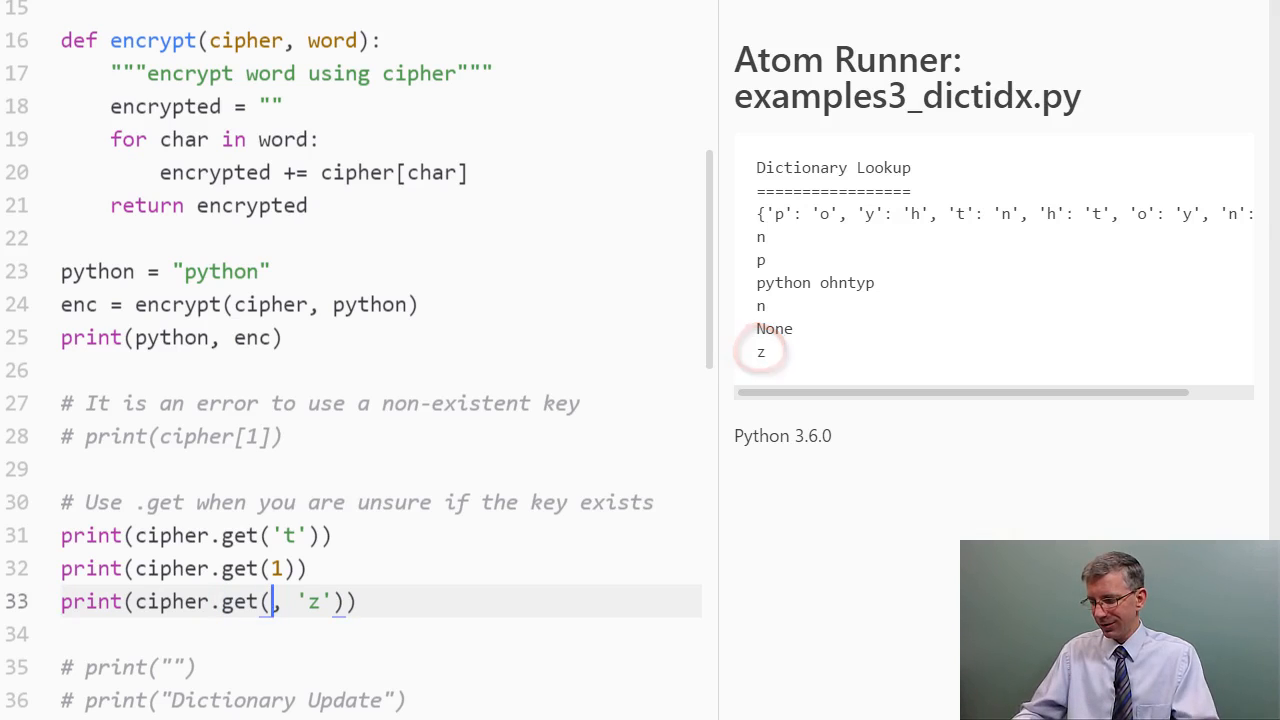
# Try cipher.get('t', 'z') printing n, then restore the key to 1
pyautogui.write("'t'")
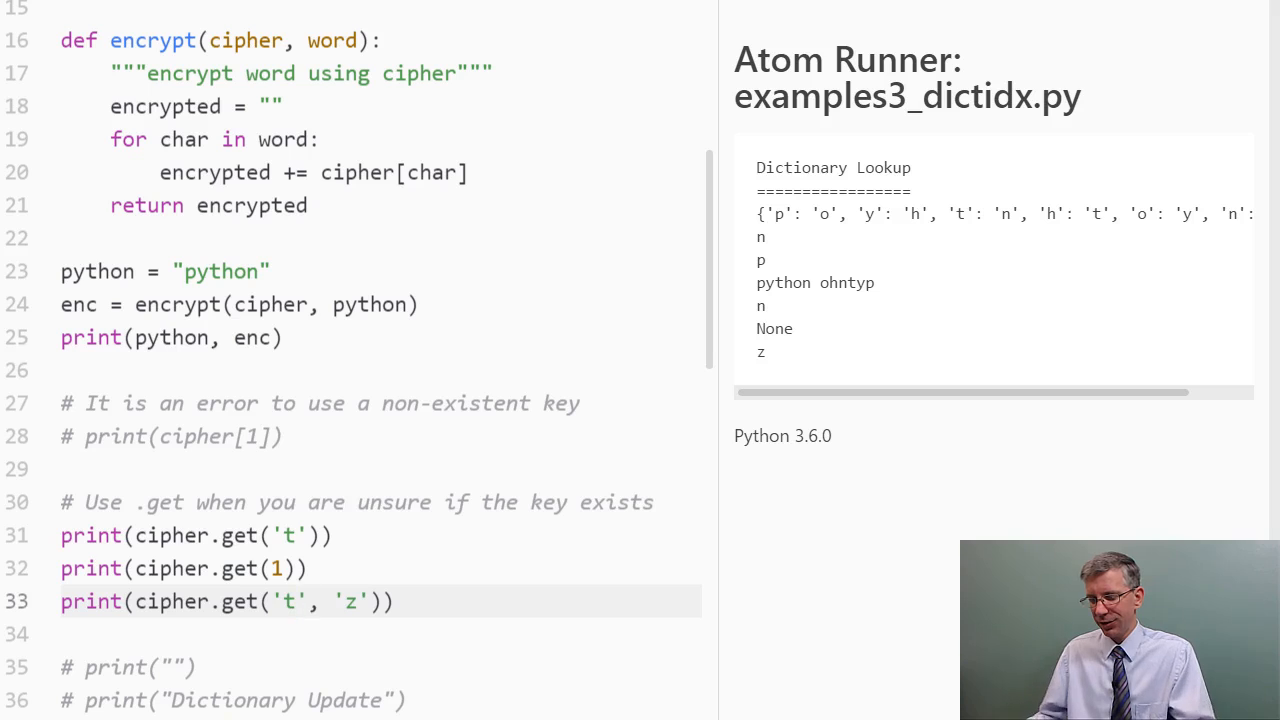
pyautogui.click(312, 600)
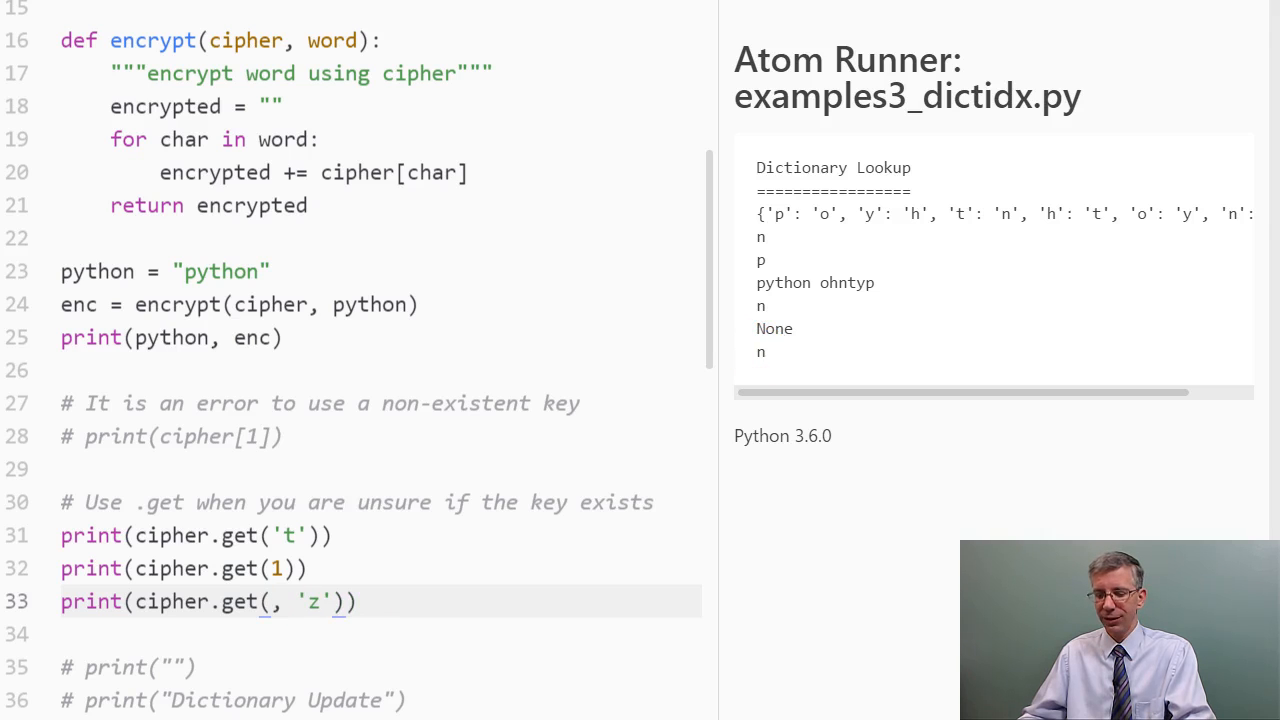
pyautogui.write('1')
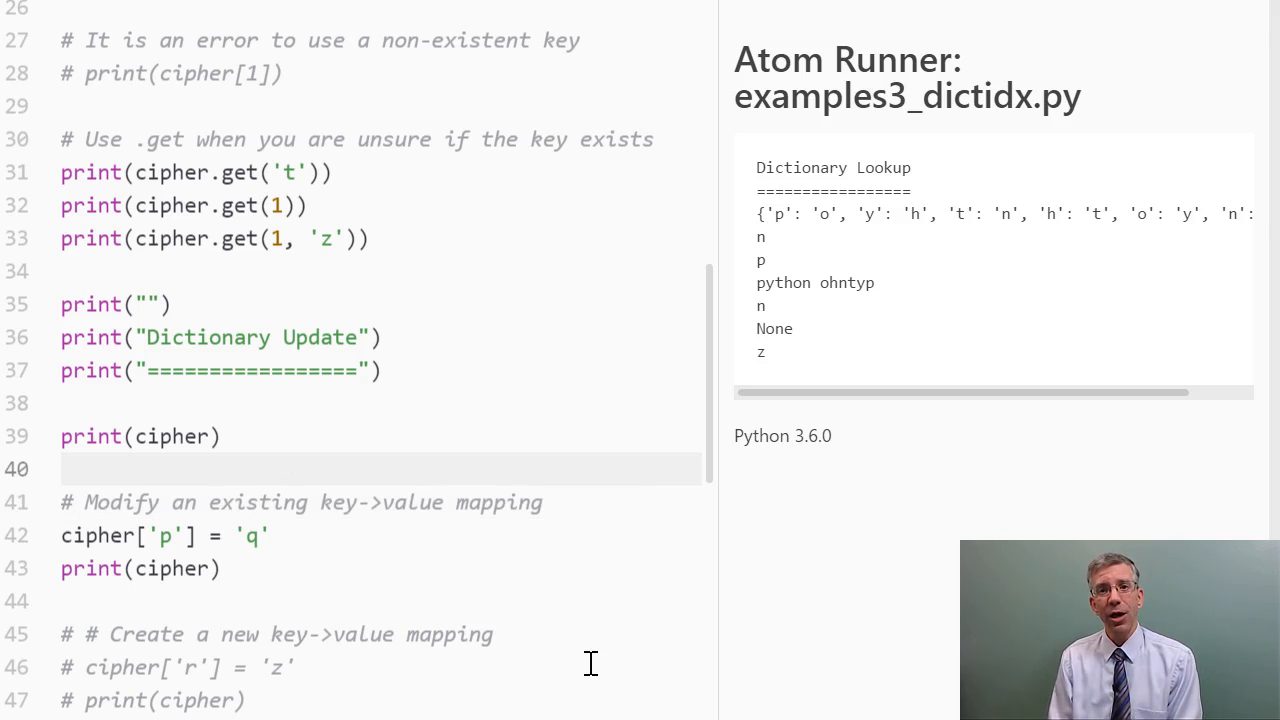
# Activate the Dictionary Update prints and cipher['p'] = 'q', showing 'p' remapped from 'o' to 'q'
pyautogui.click(64, 468)
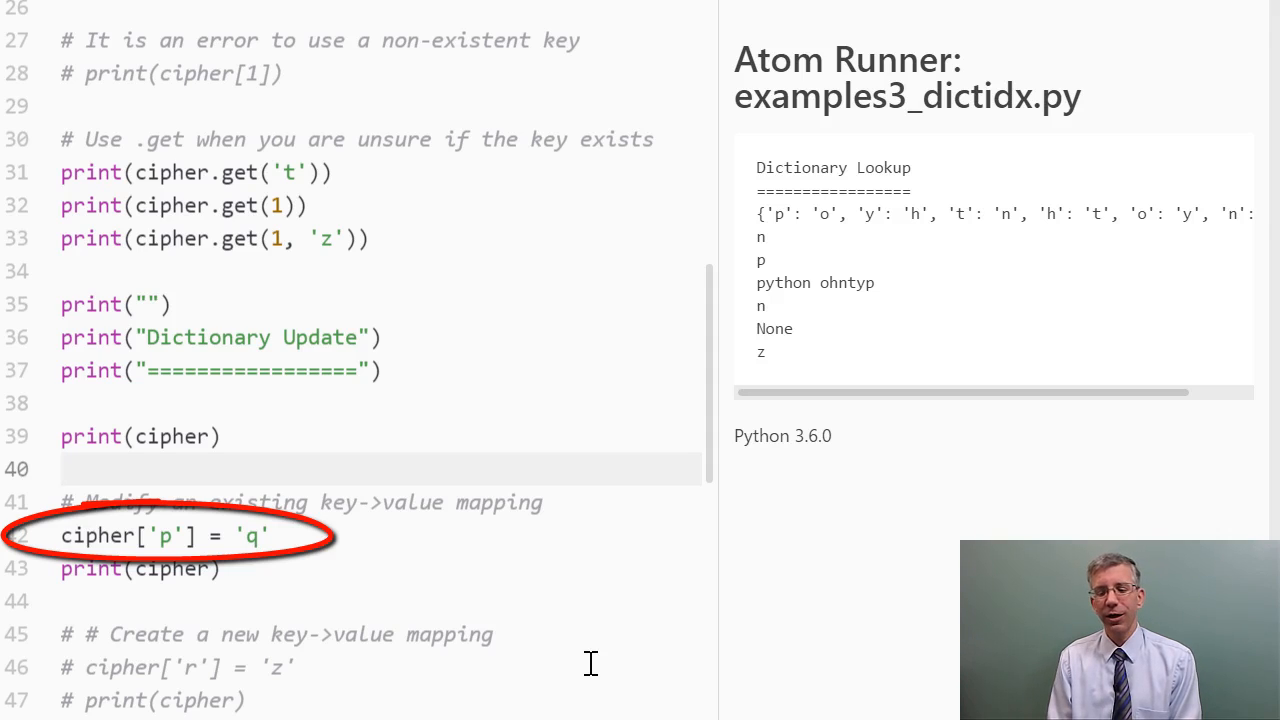
pyautogui.click(64, 468)
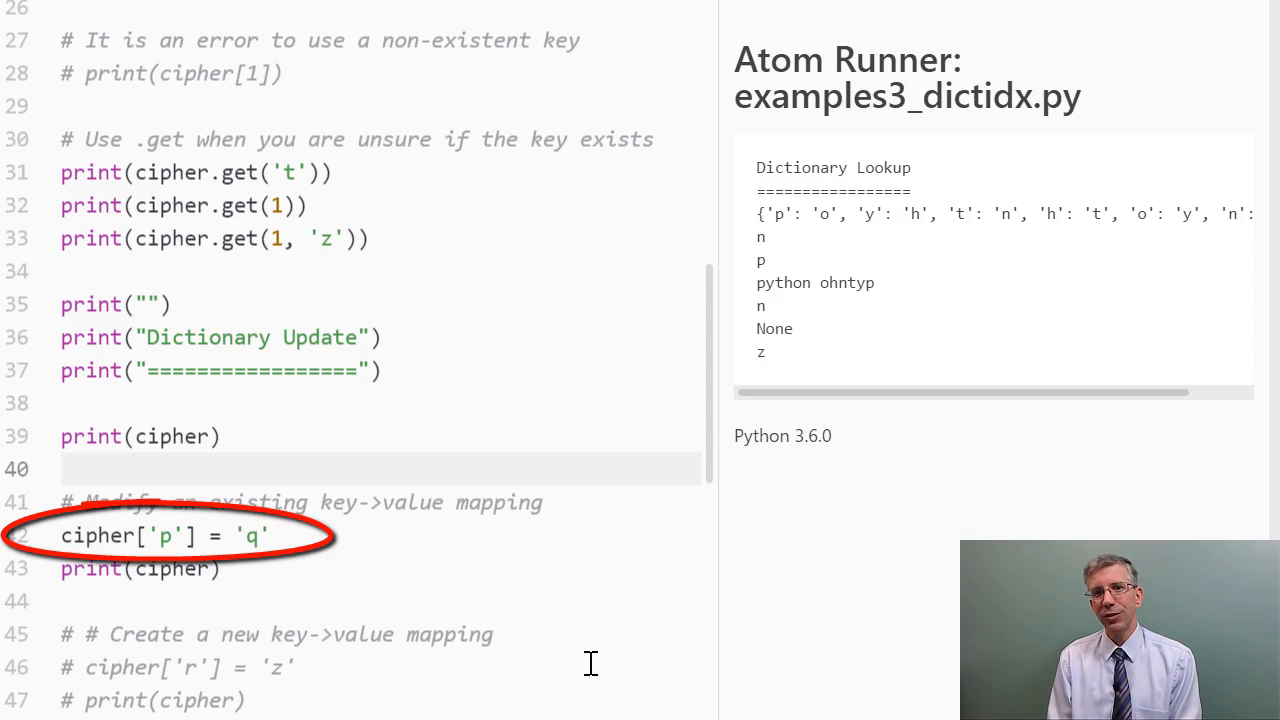
pyautogui.click(62, 468)
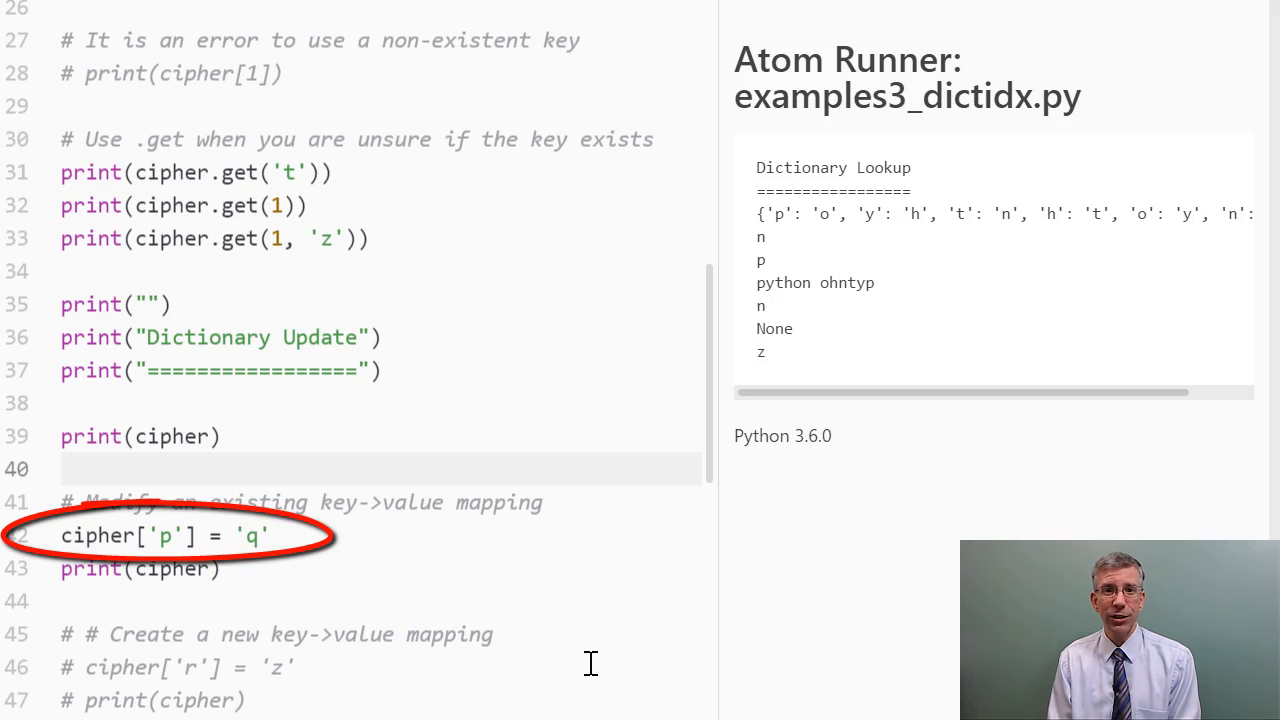
pyautogui.click(64, 468)
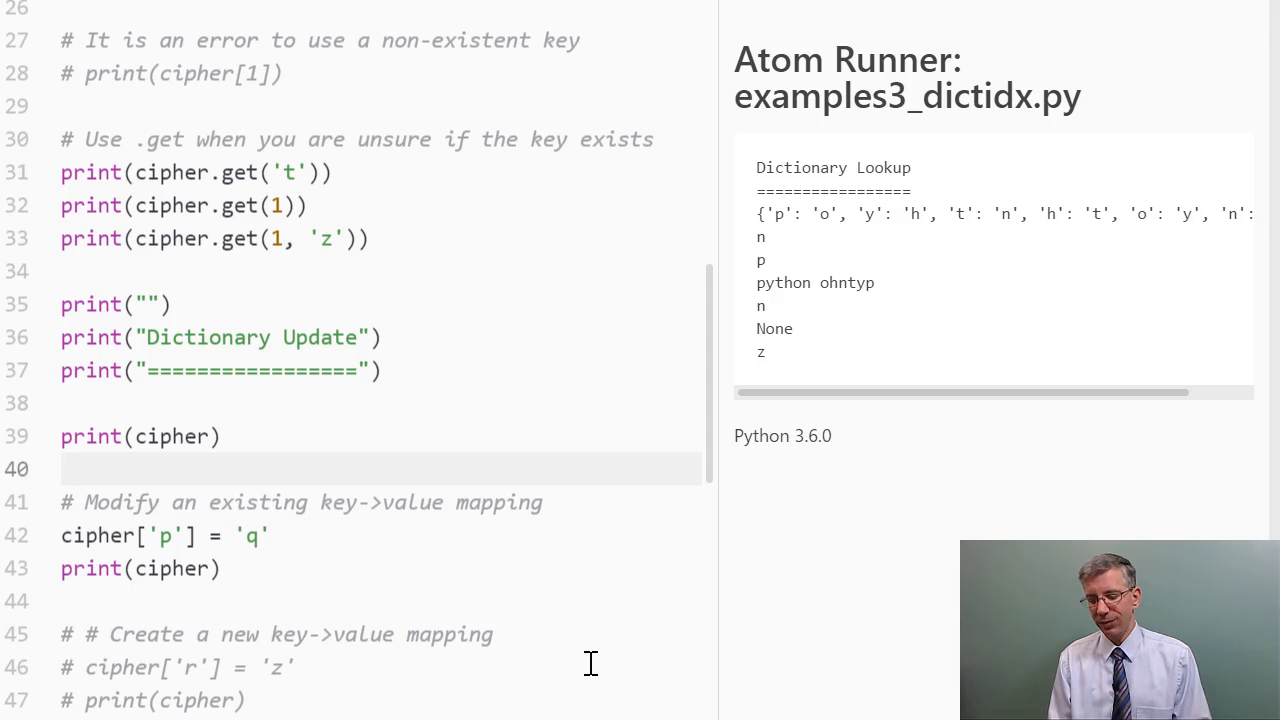
pyautogui.click(62, 468)
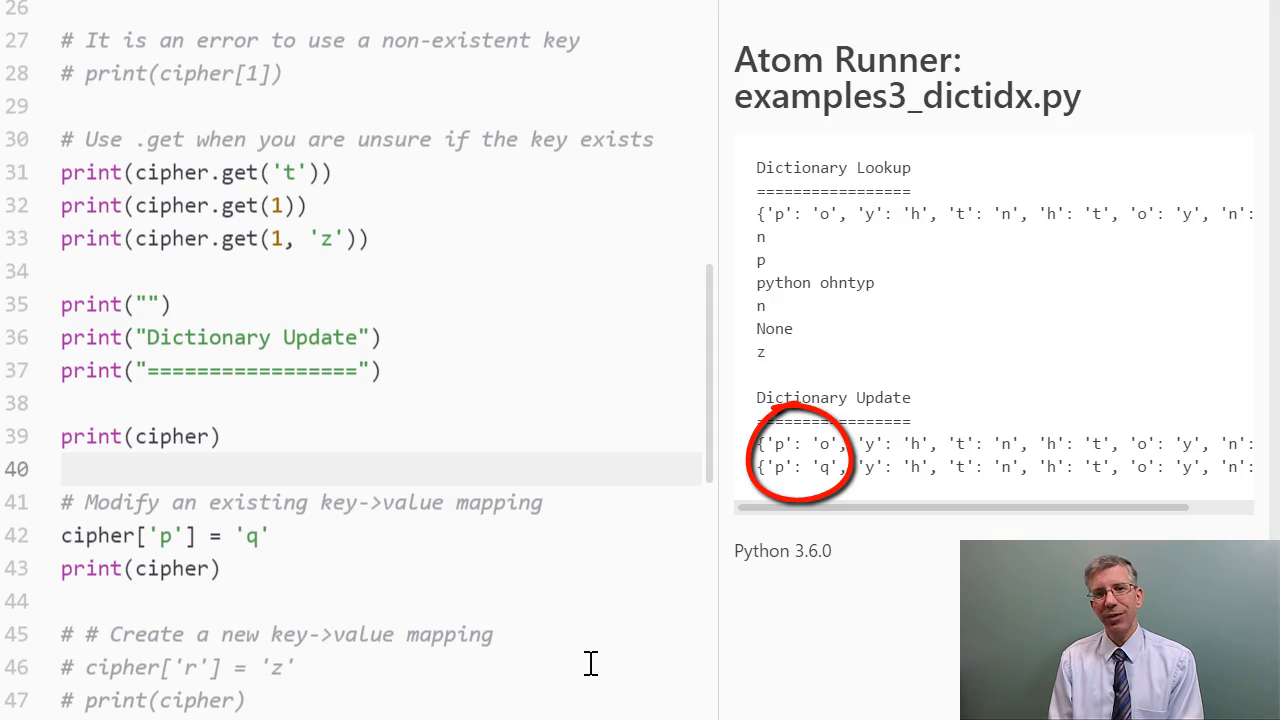
pyautogui.click(64, 468)
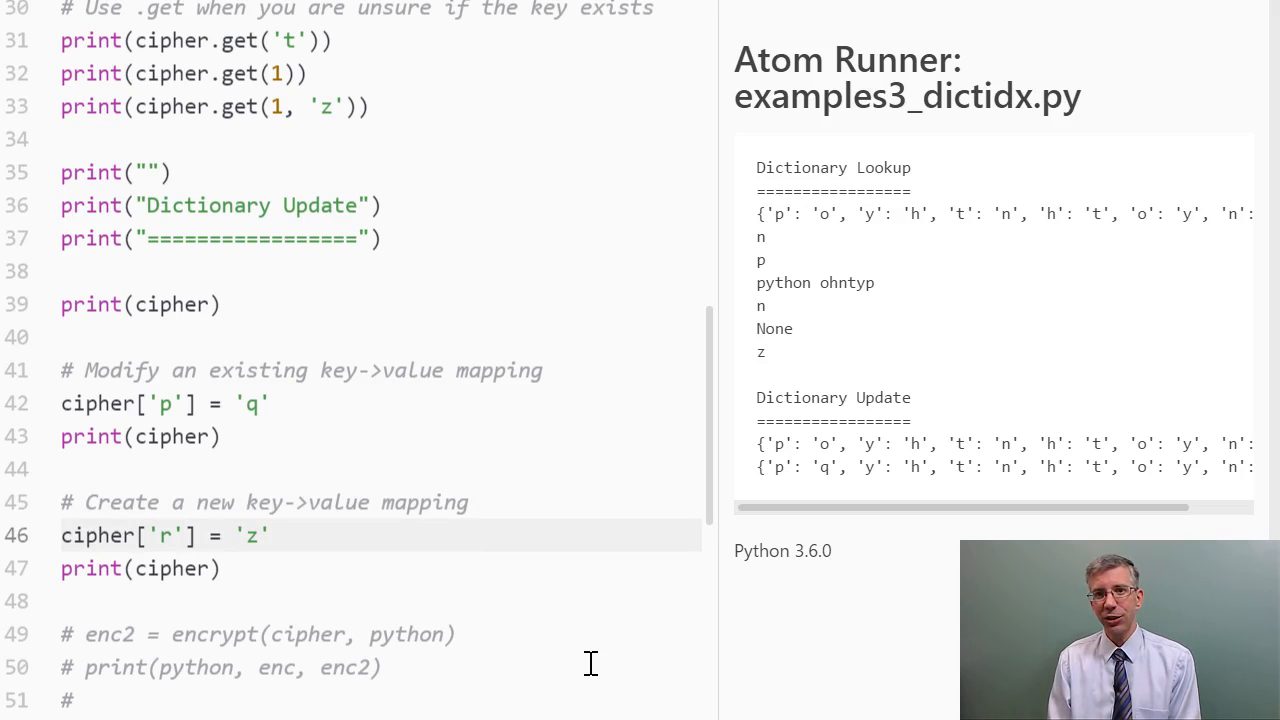
# Activate cipher['r'] = 'z' so the final printed dictionary ends with 'r': 'z'
pyautogui.click(62, 536)
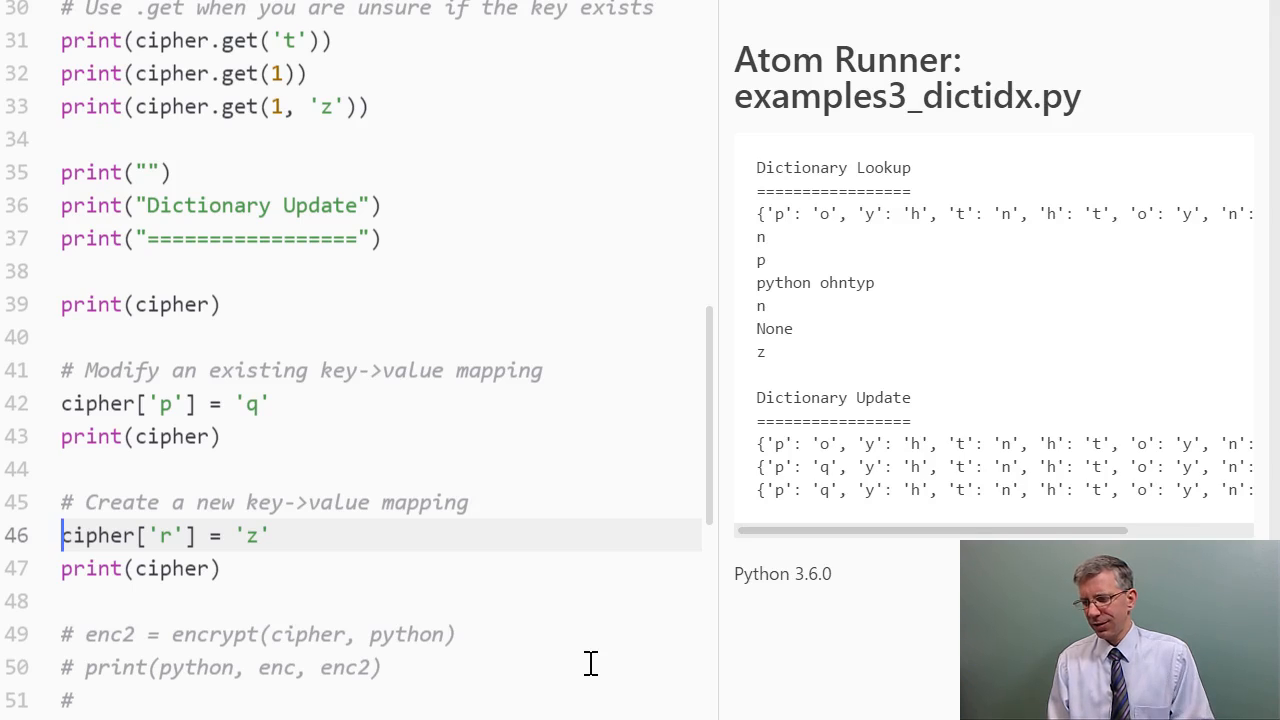
pyautogui.moveTo(956, 592)
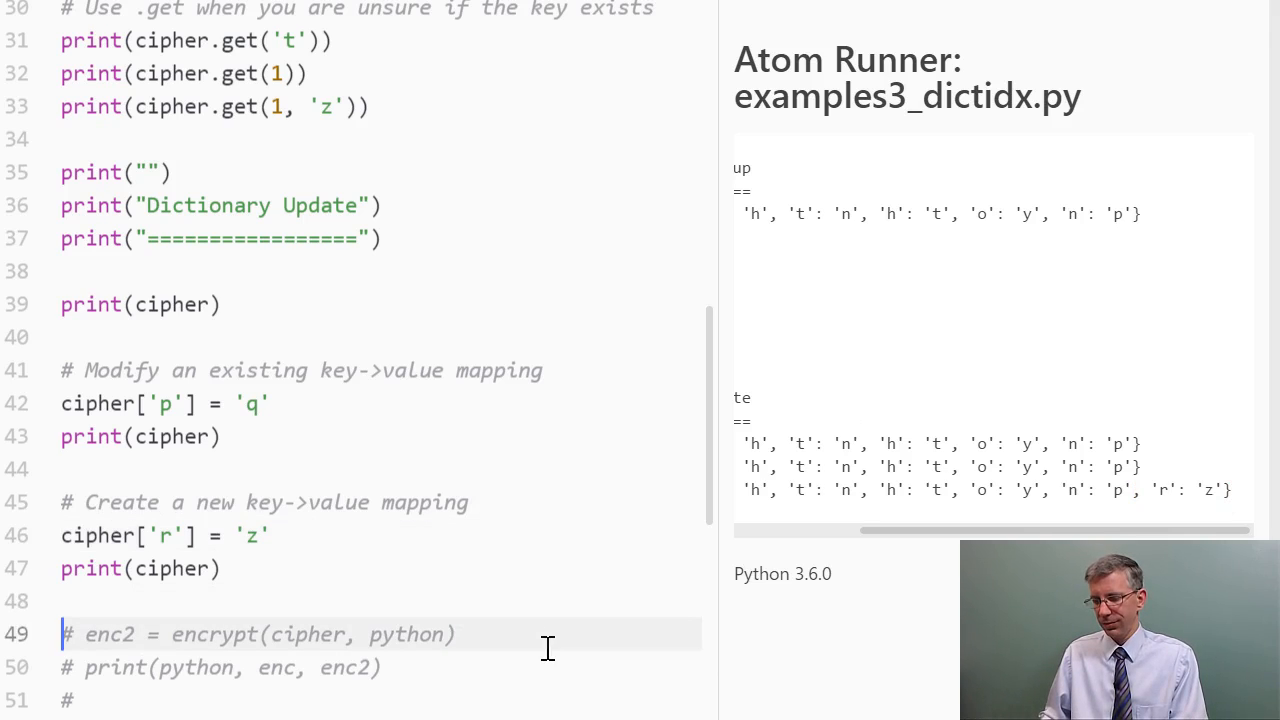
pyautogui.scroll(-3)
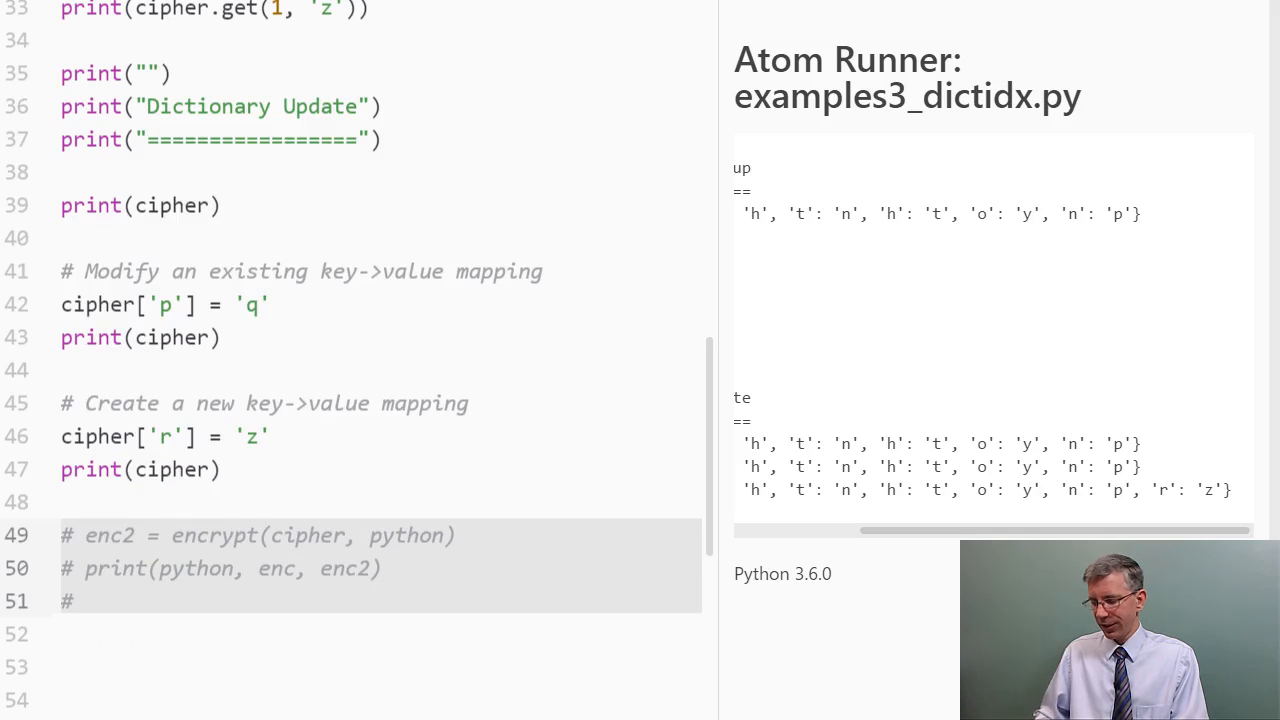